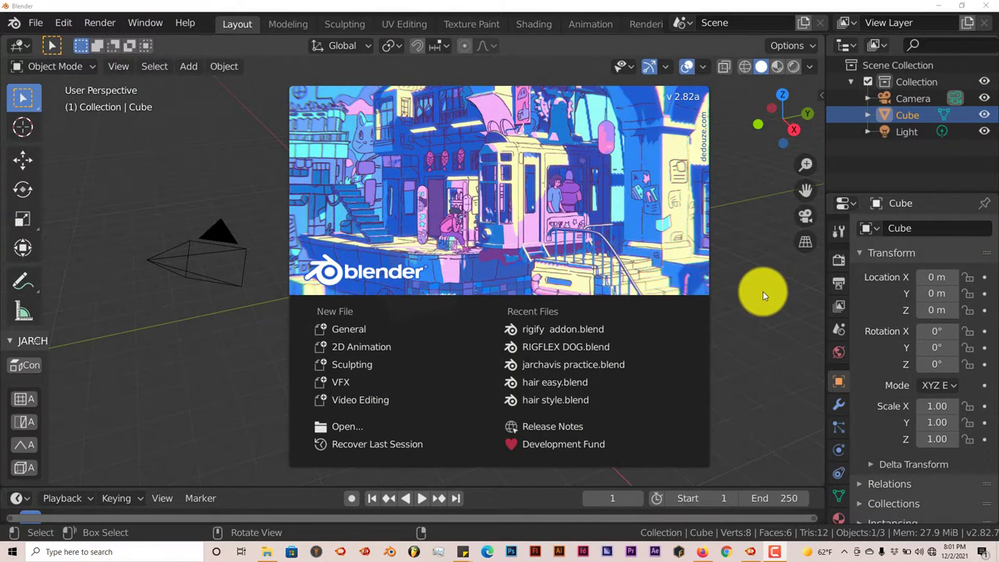
mouse_move(656, 269)
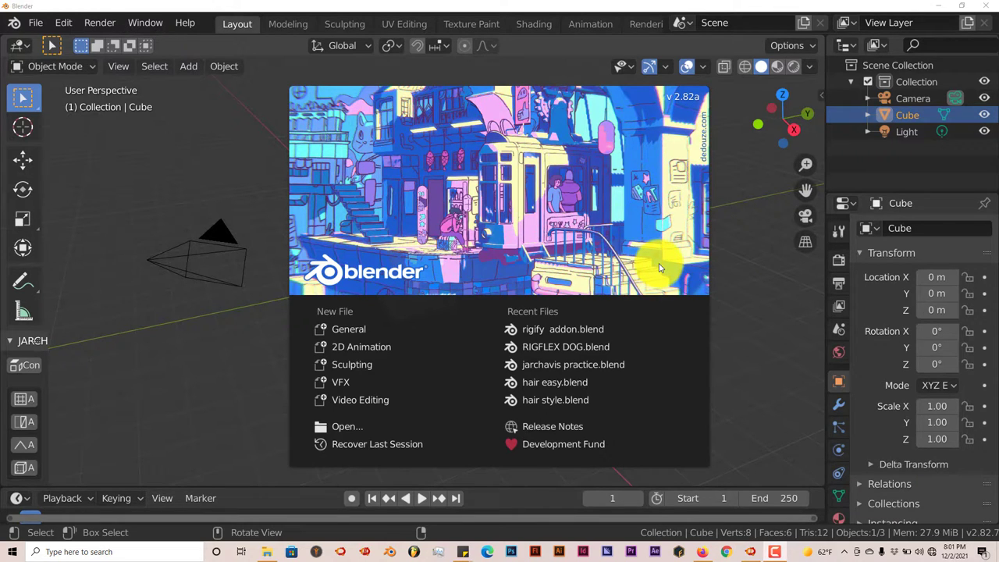
mouse_move(675, 303)
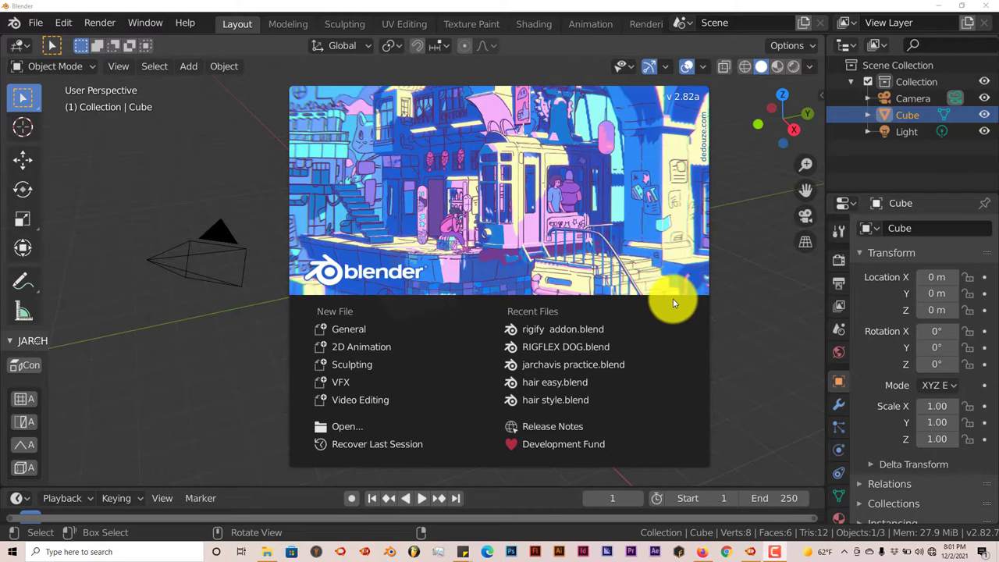
mouse_move(632, 293)
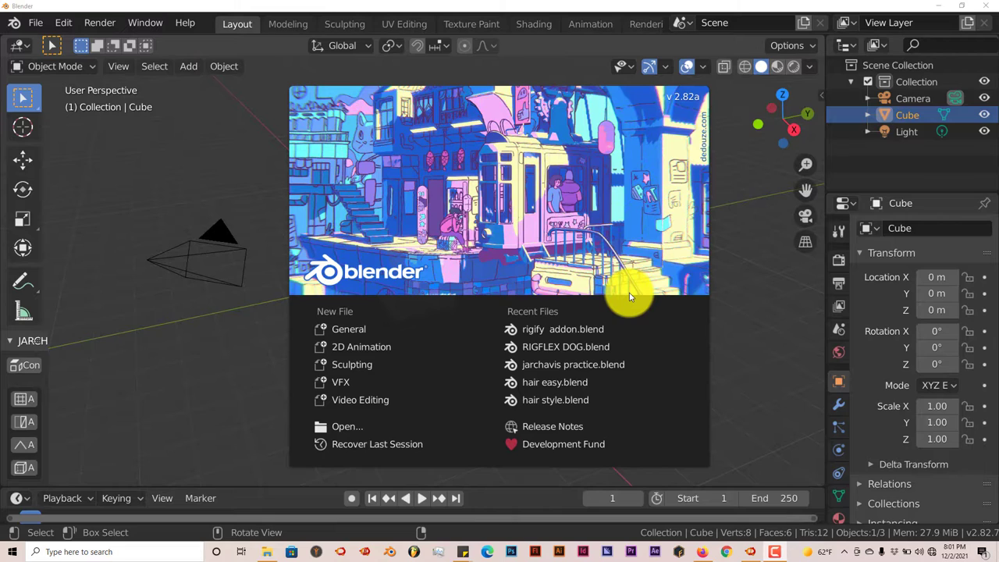
mouse_move(633, 298)
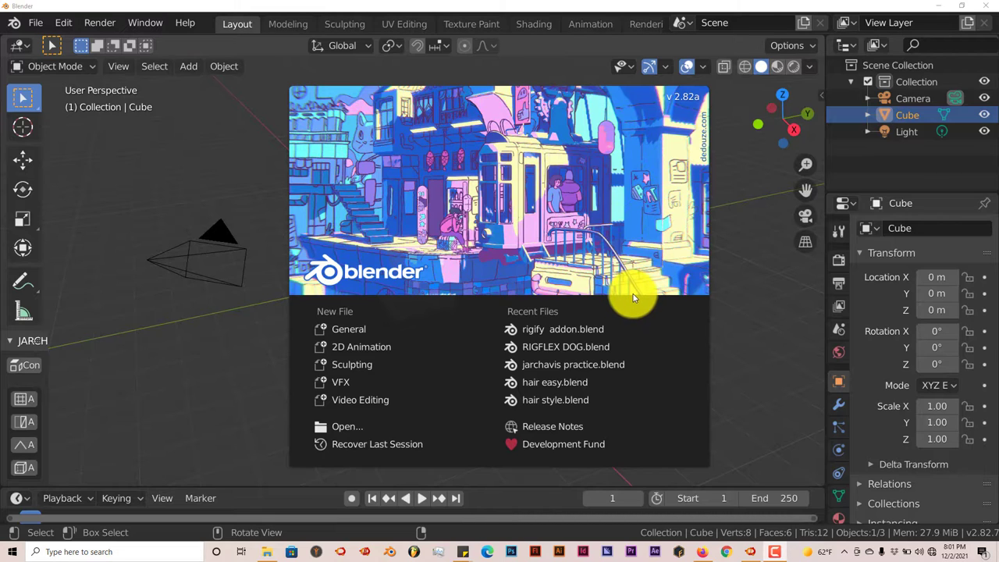
mouse_move(632, 300)
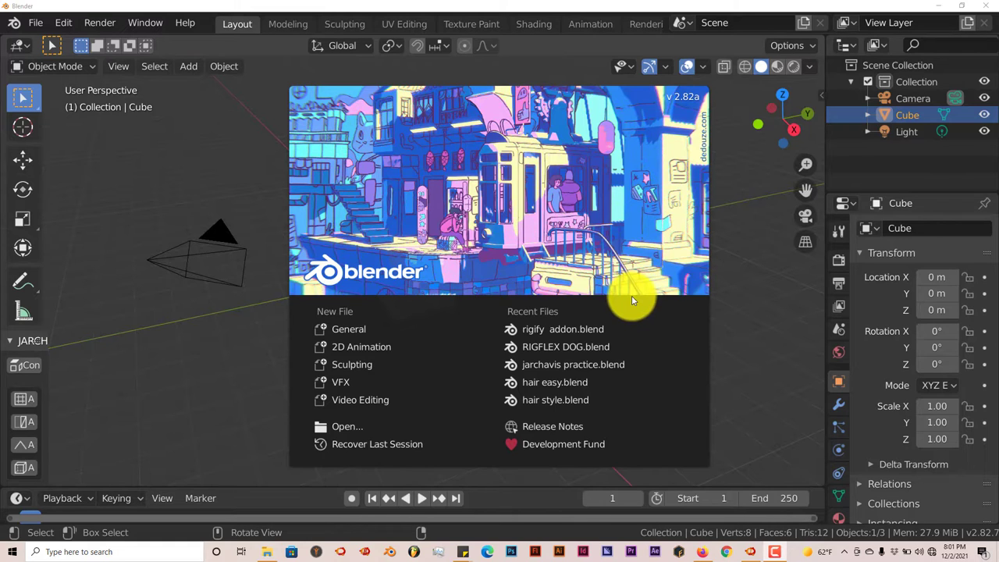
mouse_move(580, 284)
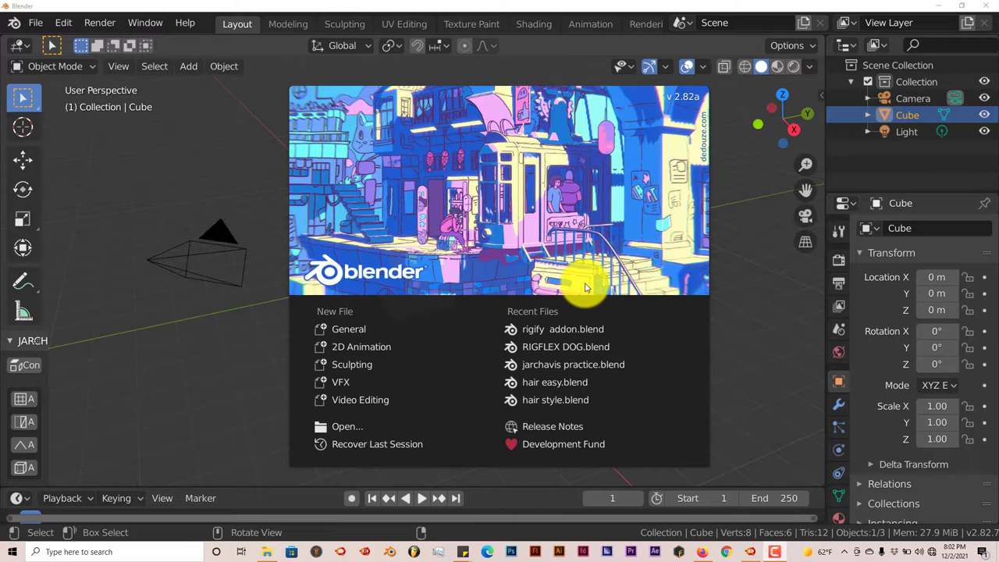
mouse_move(790, 425)
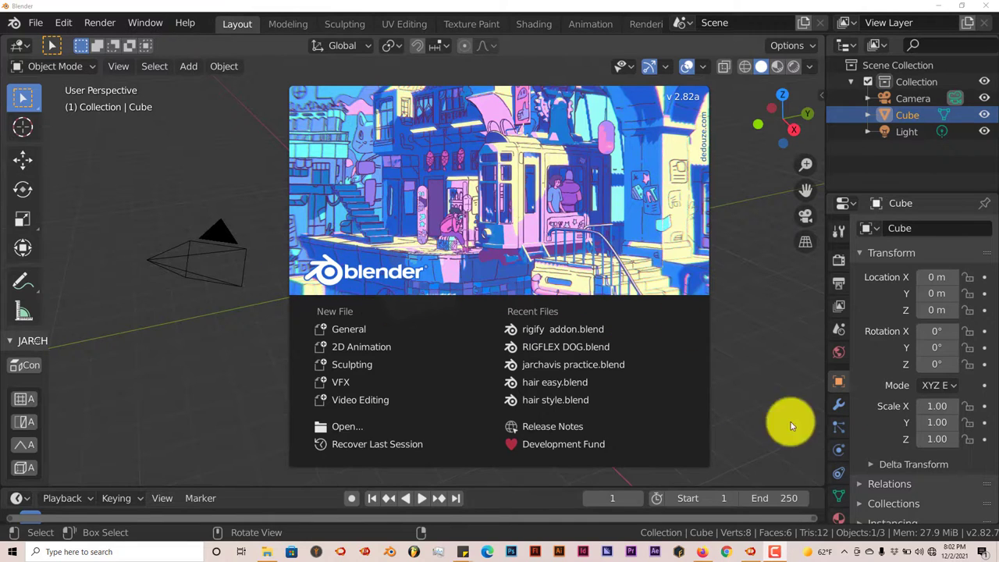
mouse_move(821, 490)
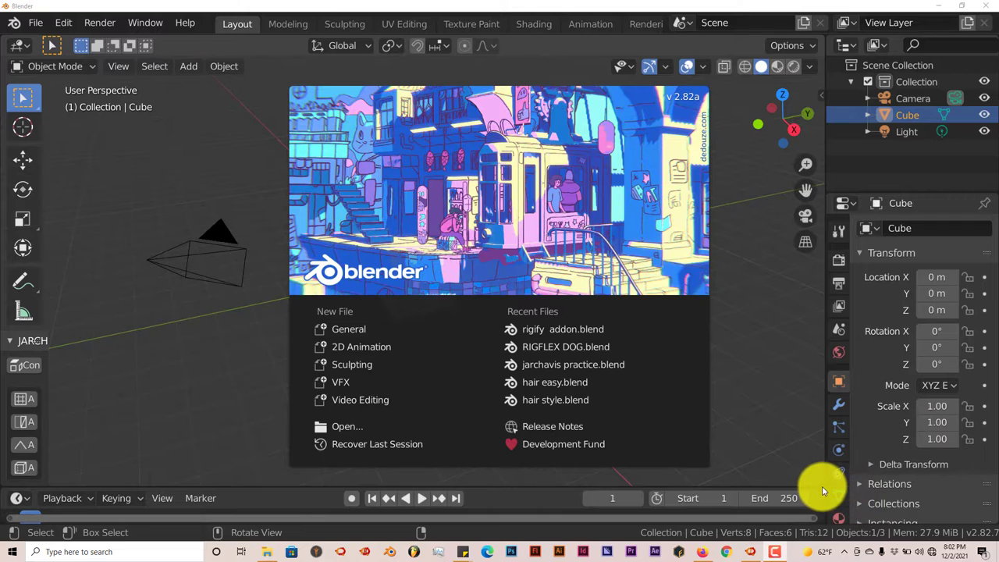
mouse_move(824, 484)
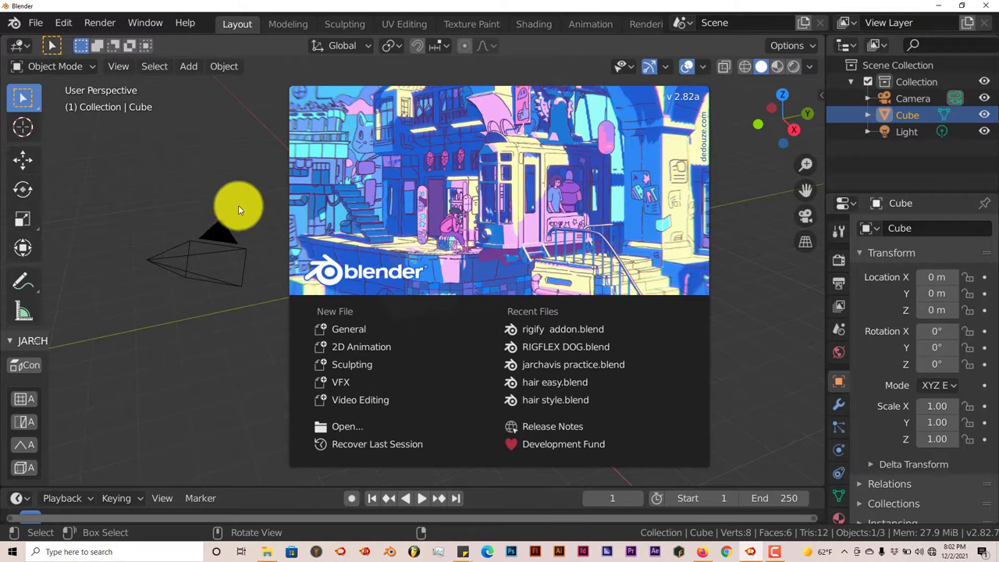
mouse_move(351, 366)
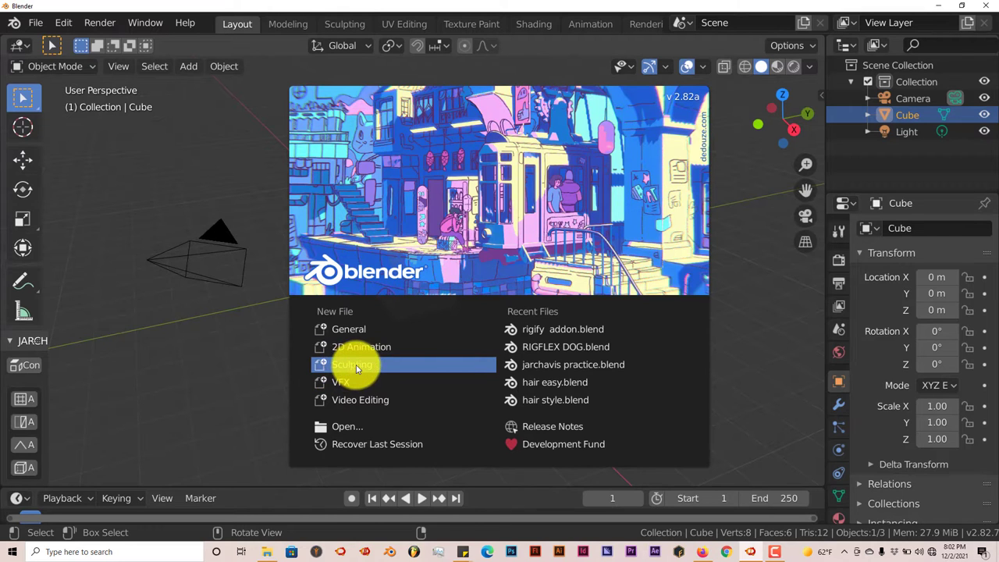
mouse_move(465, 362)
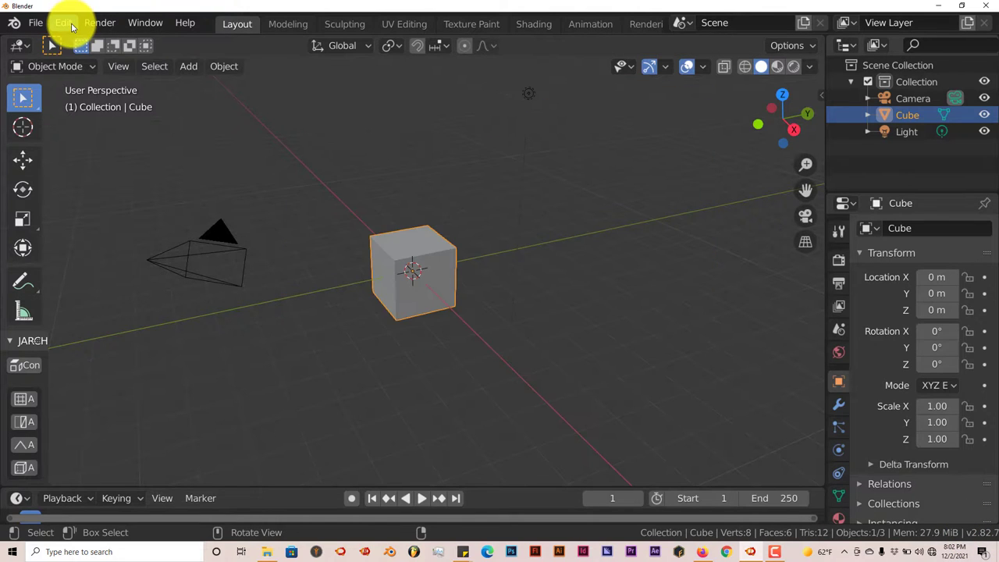
In Preferences Add-ons, cancel the Install dialog and search 'ran' to find RandoGrid
click(62, 22)
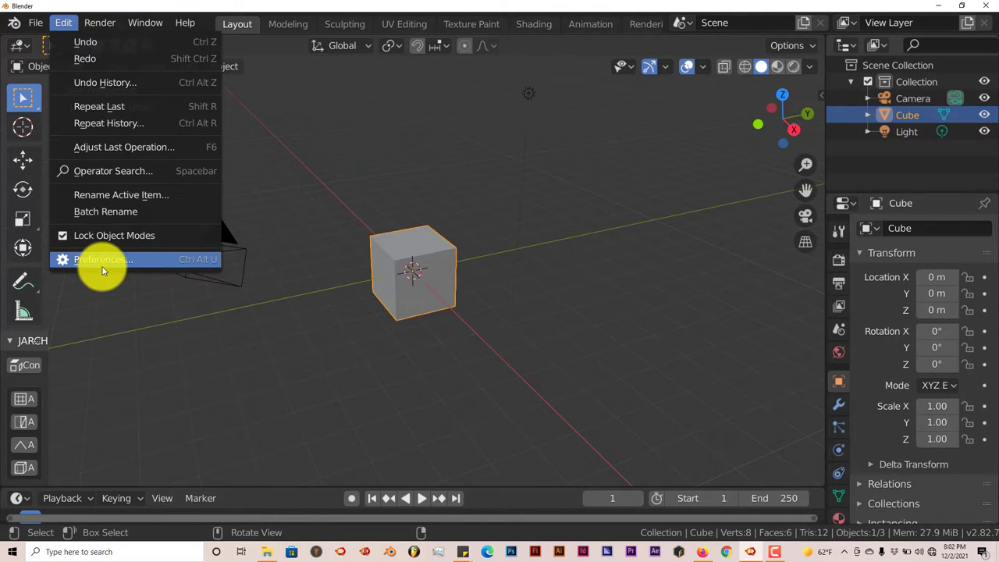
click(103, 259)
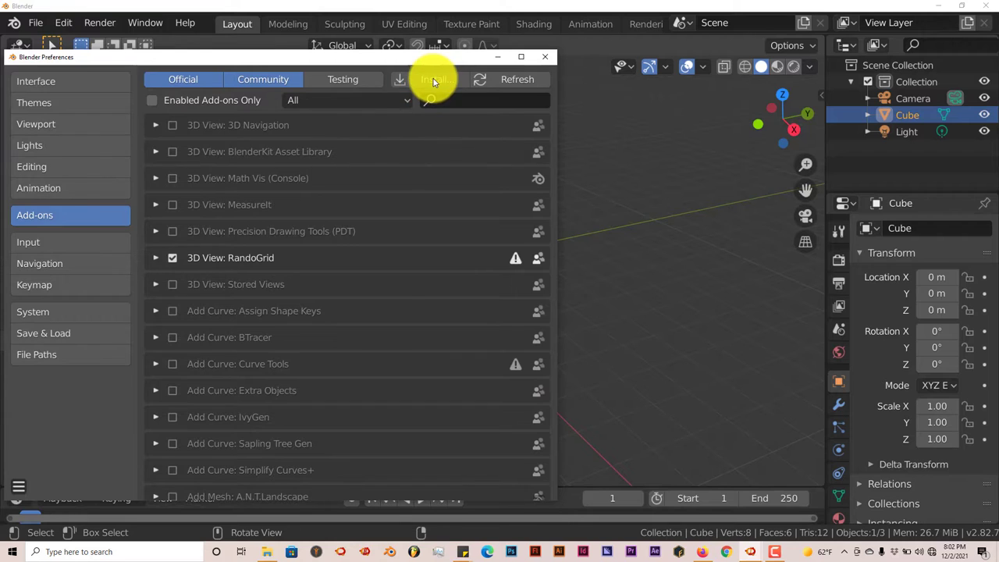
click(434, 78)
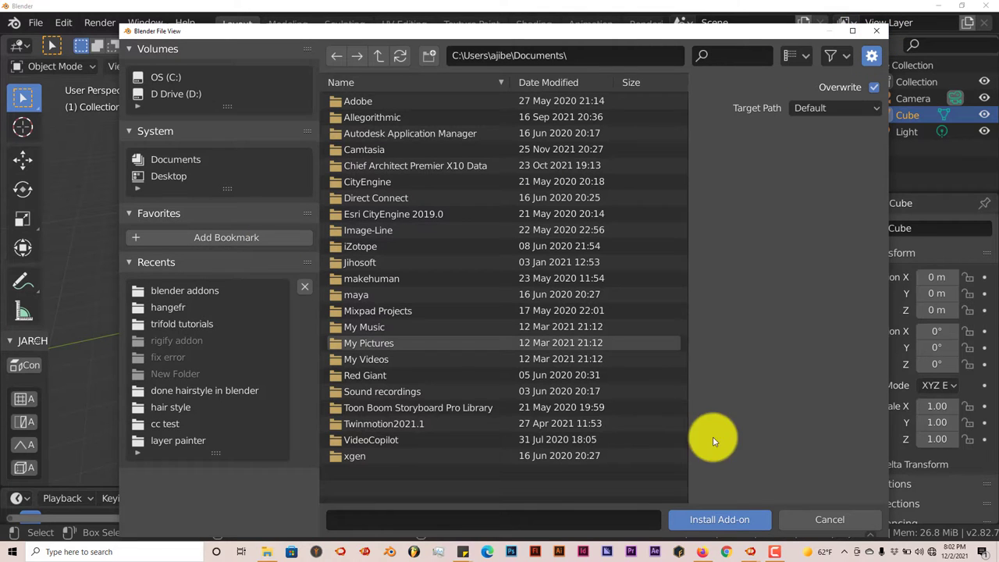
click(829, 518)
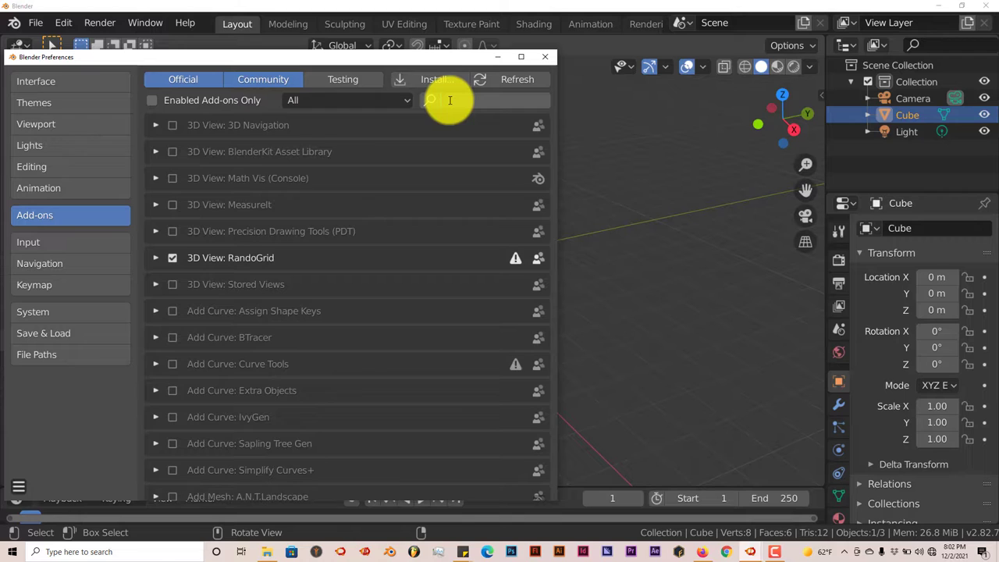
text(ran)
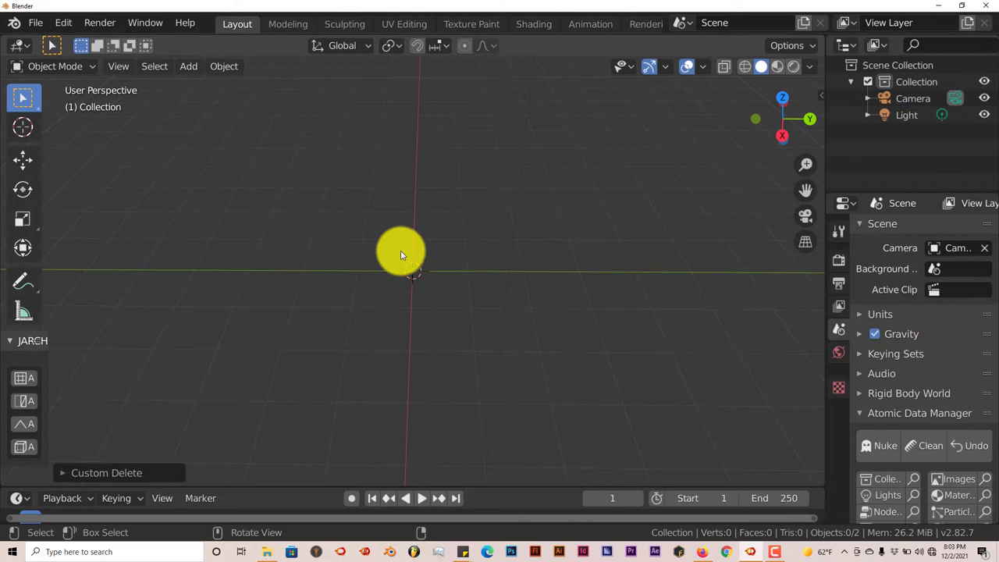
Show the viewport sidebar and switch to the RandoGrid settings panel
drag(403, 253, 391, 258)
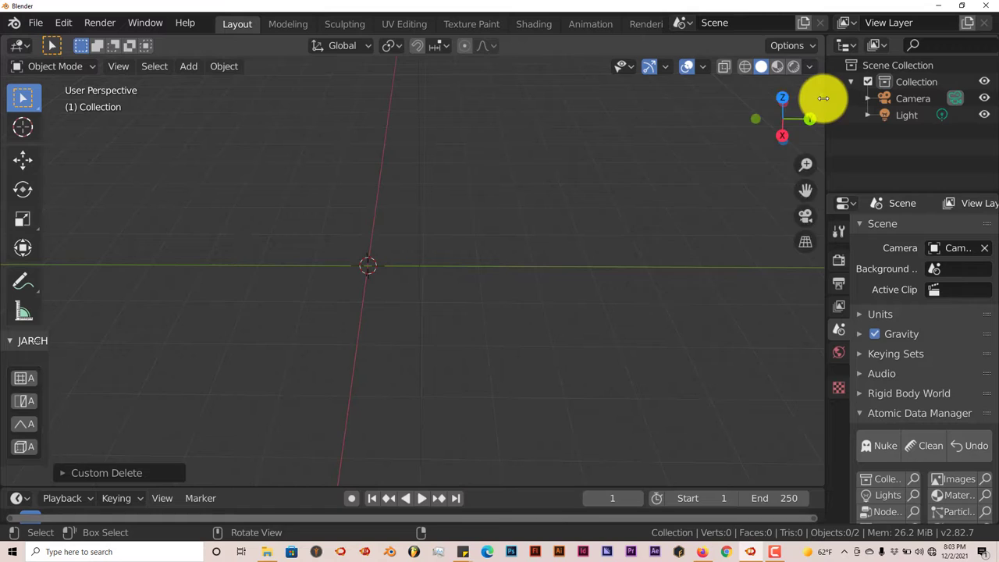
click(815, 97)
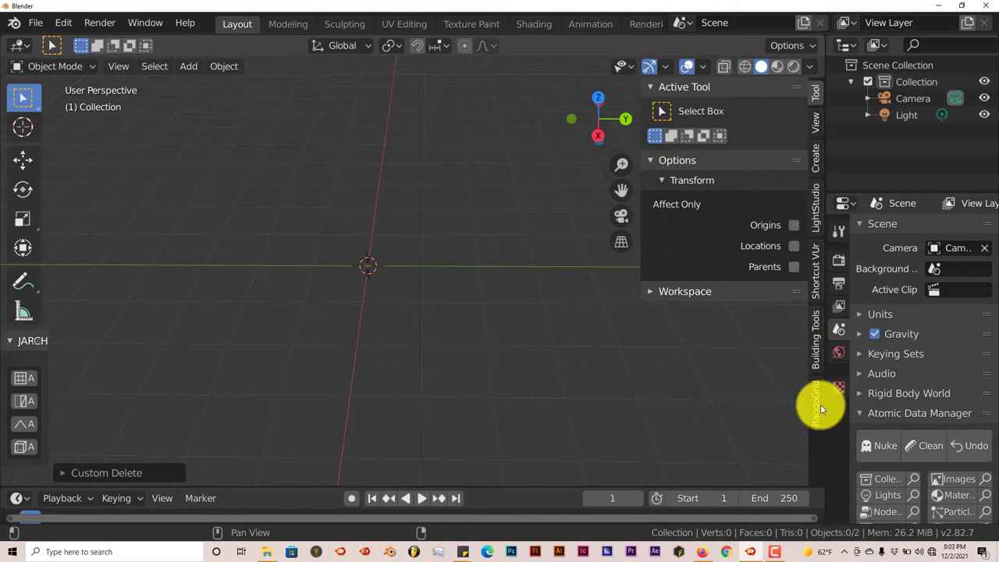
click(815, 403)
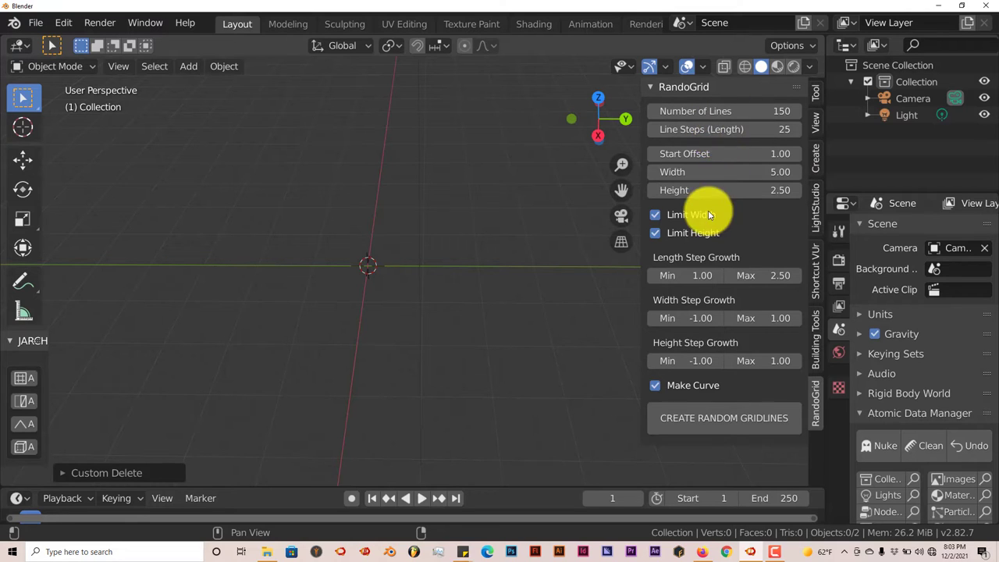
mouse_move(711, 171)
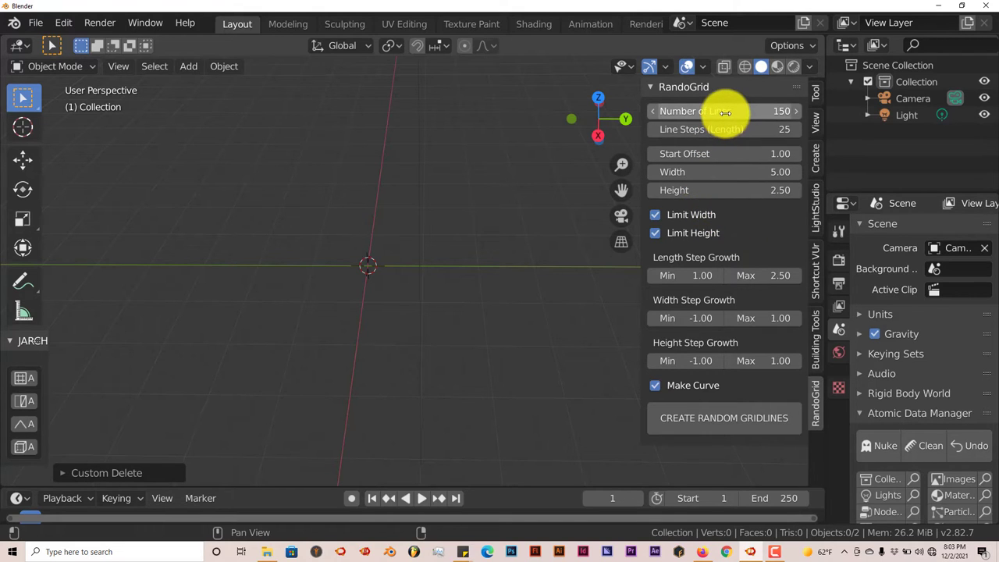
mouse_move(718, 111)
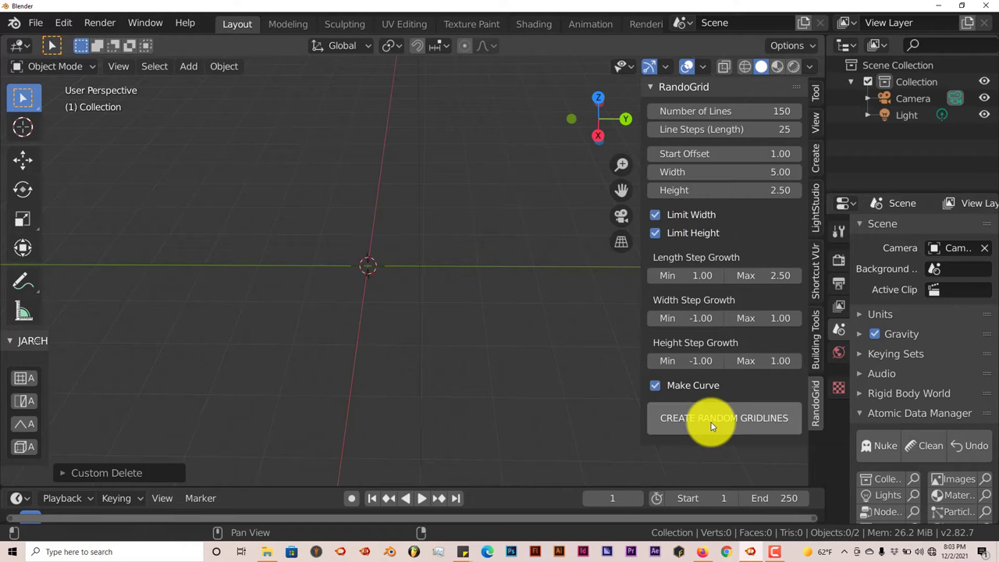
Generate the random GridLines.000 pipe grid and zoom in among the pipes
click(724, 418)
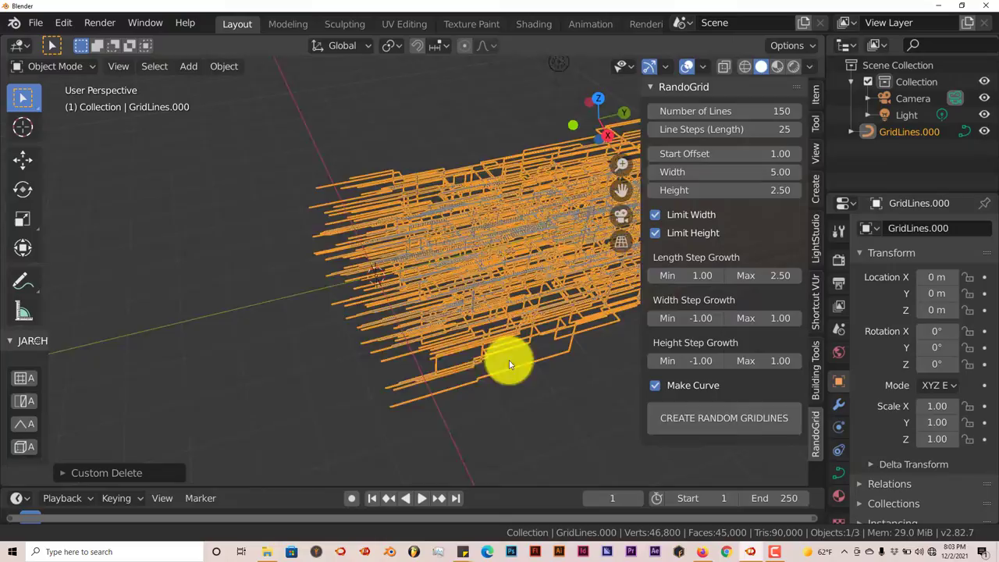
drag(512, 362, 456, 320)
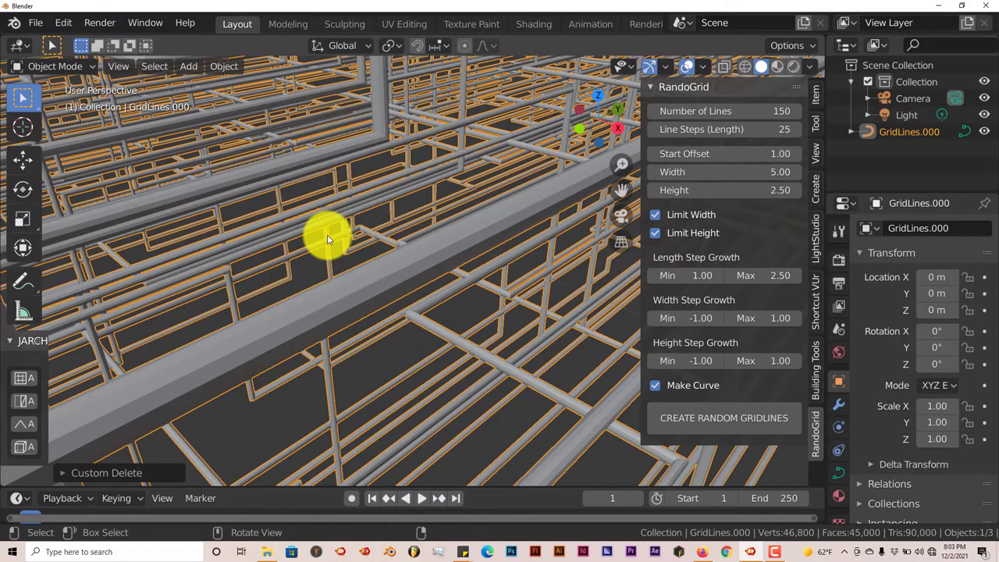
right_click(328, 237)
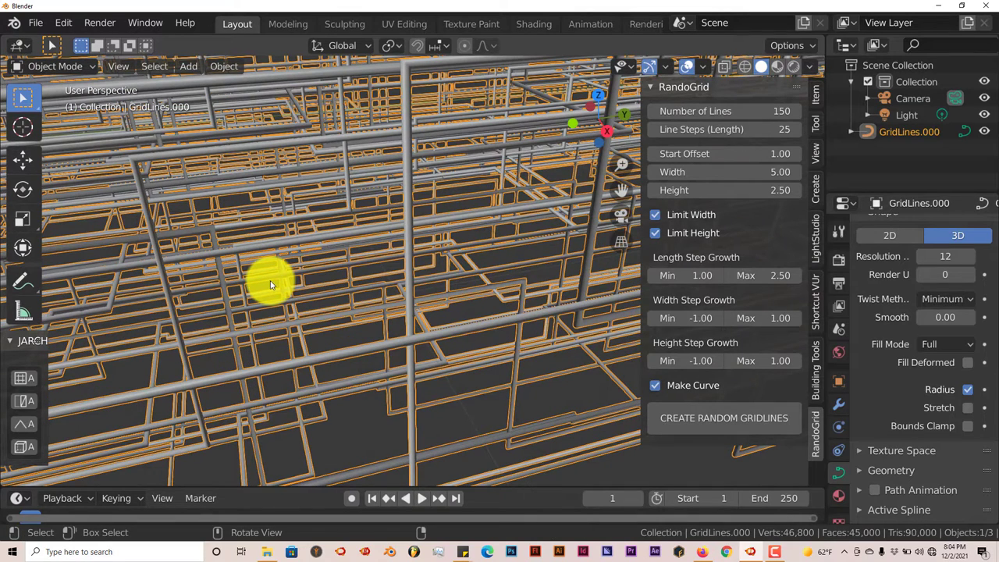
Apply Shade Smooth to GridLines.000 so the pipes lose their faceted look
click(225, 66)
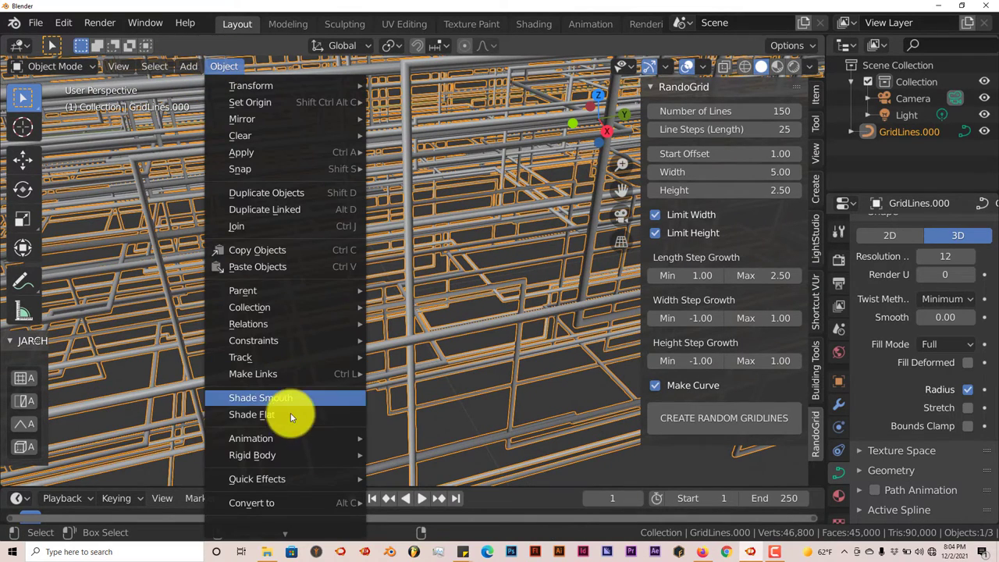
click(251, 503)
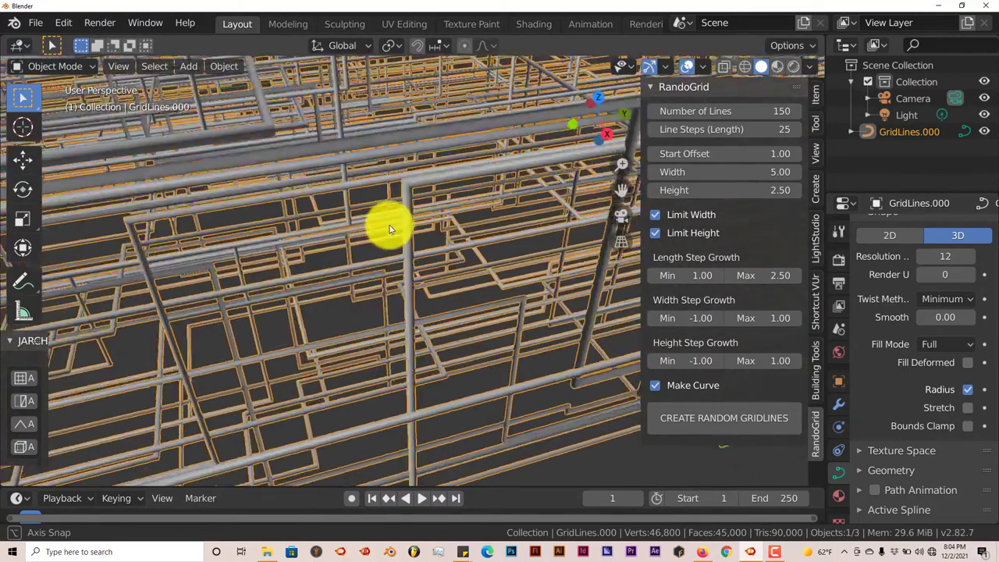
drag(391, 227, 320, 235)
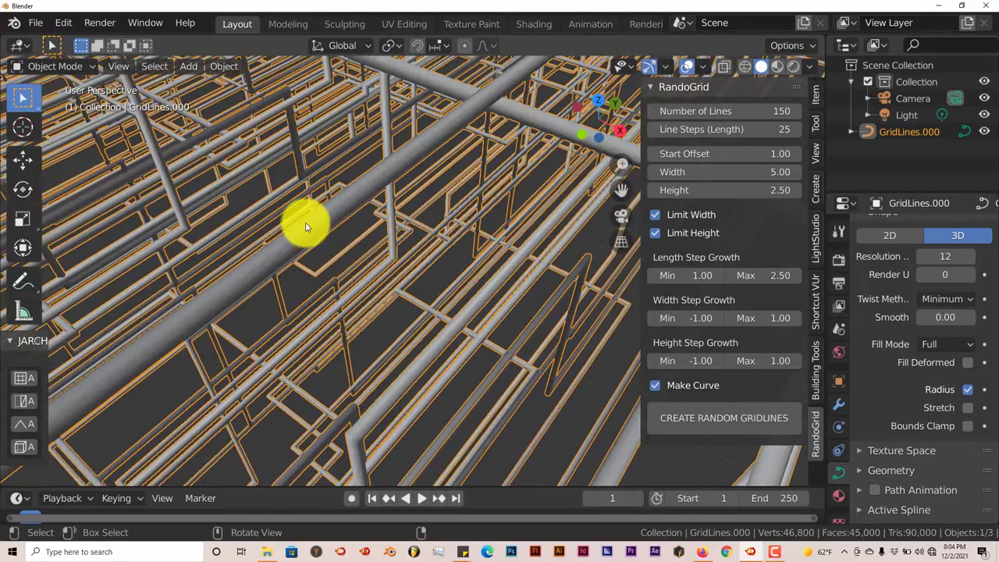
drag(313, 226, 359, 195)
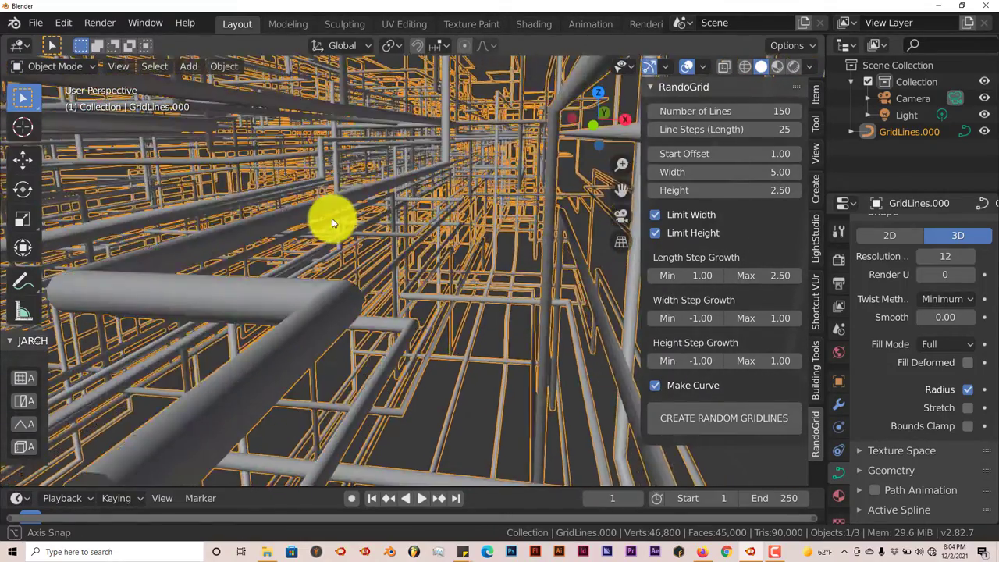
drag(331, 222, 325, 234)
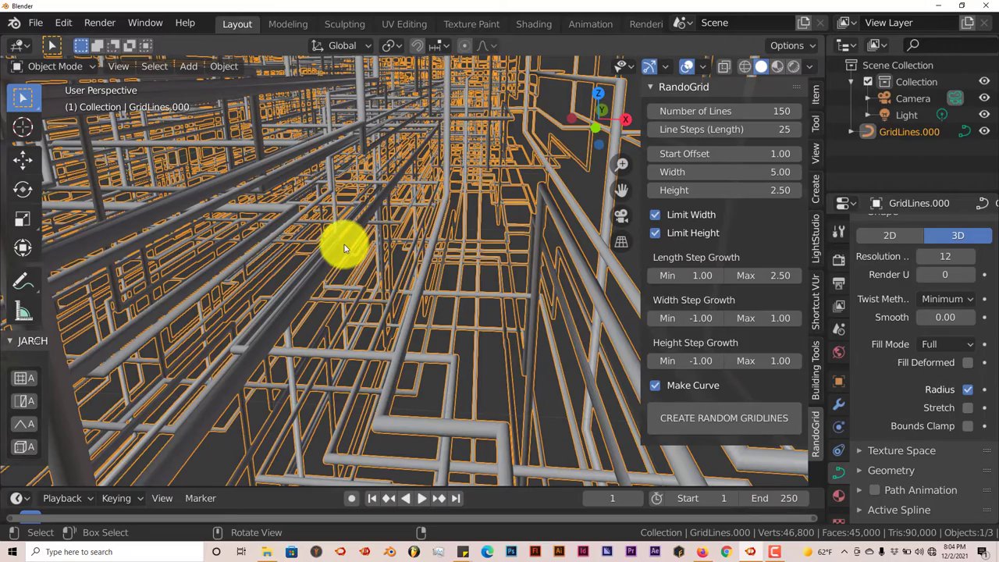
mouse_move(382, 300)
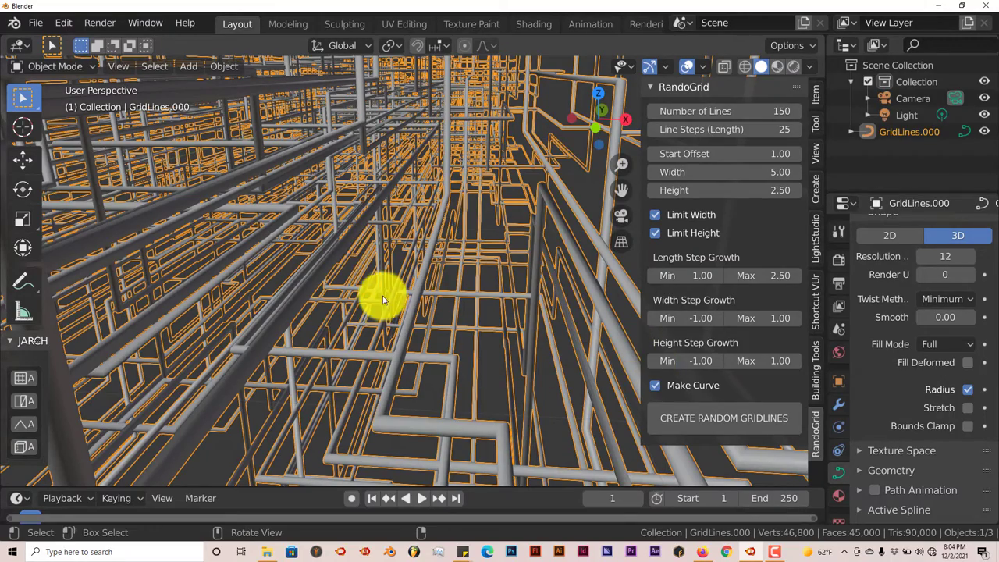
drag(383, 299, 372, 289)
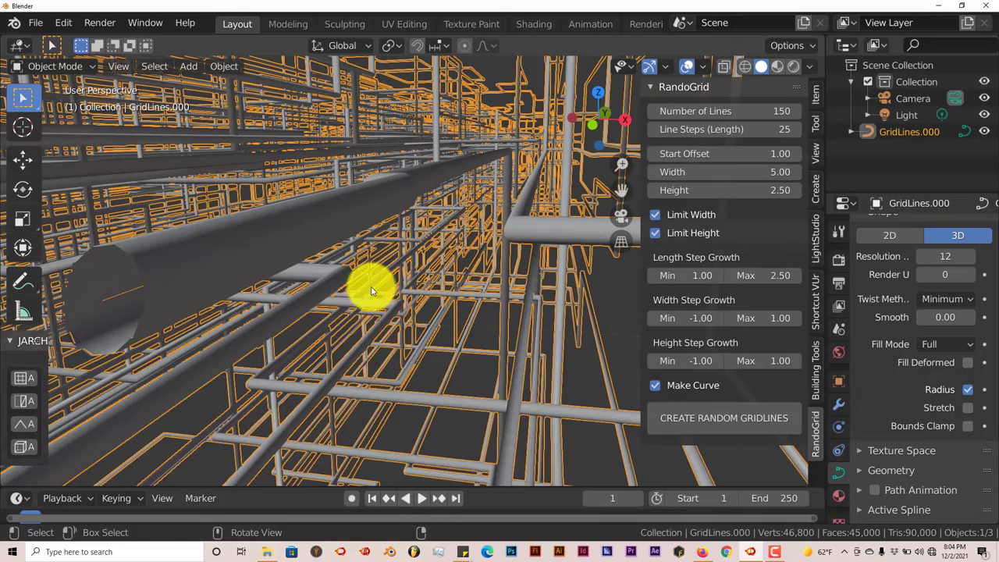
drag(372, 289, 445, 313)
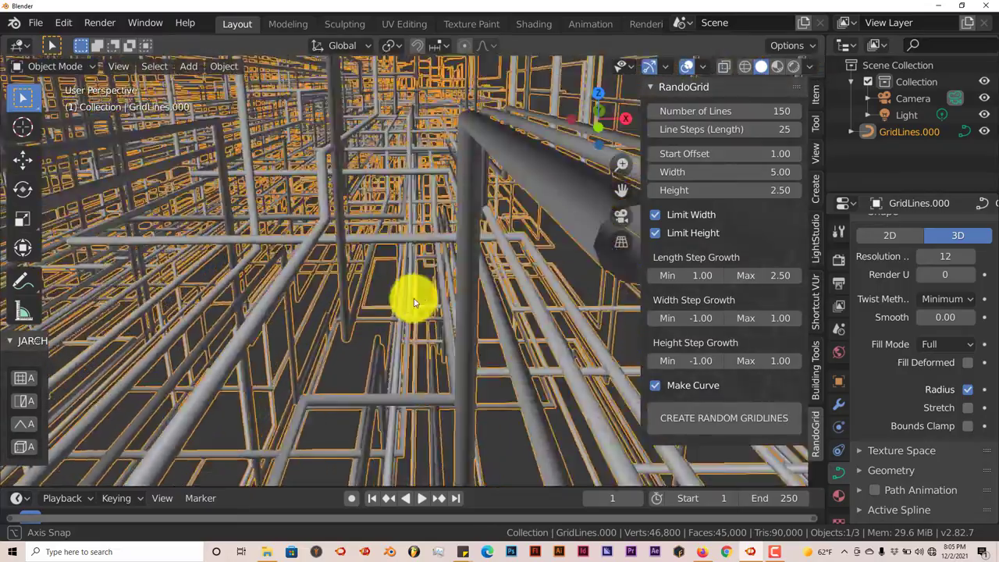
drag(414, 303, 374, 299)
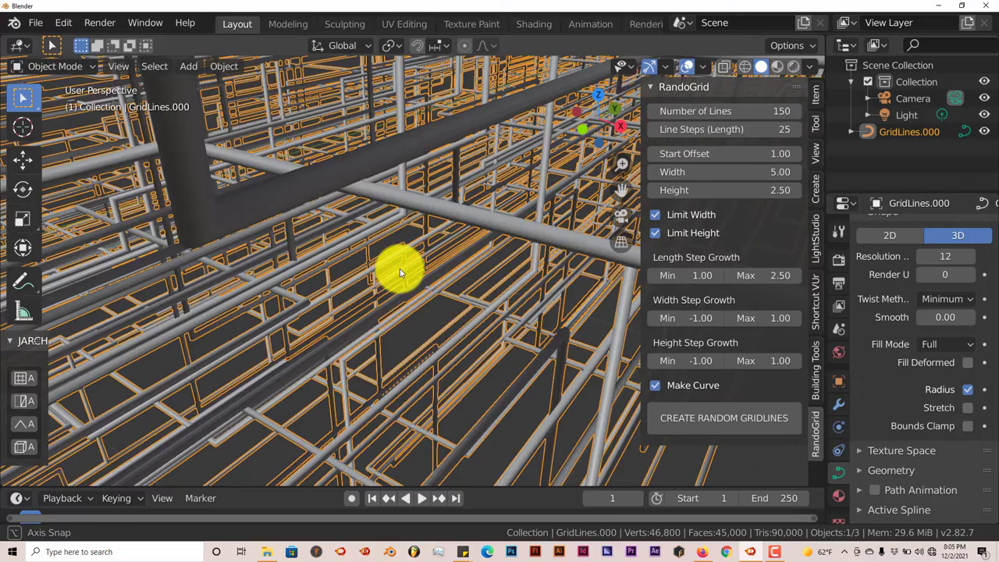
drag(398, 273, 371, 273)
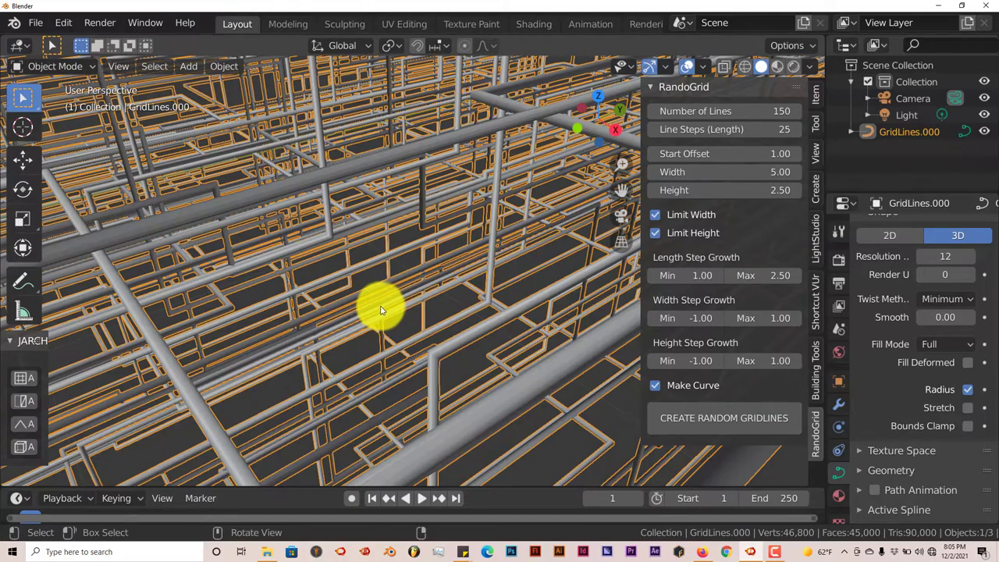
drag(383, 304, 372, 278)
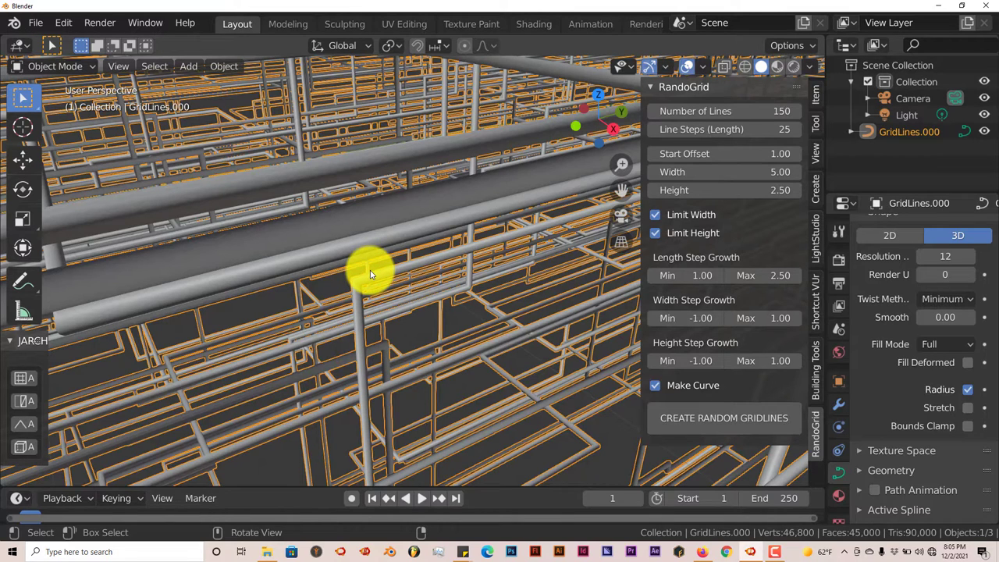
mouse_move(375, 275)
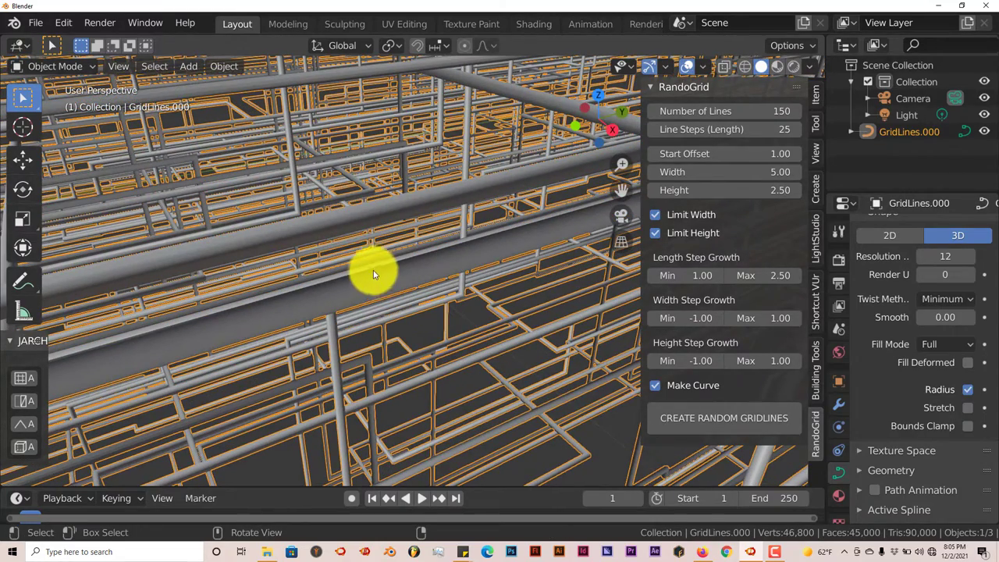
mouse_move(138, 226)
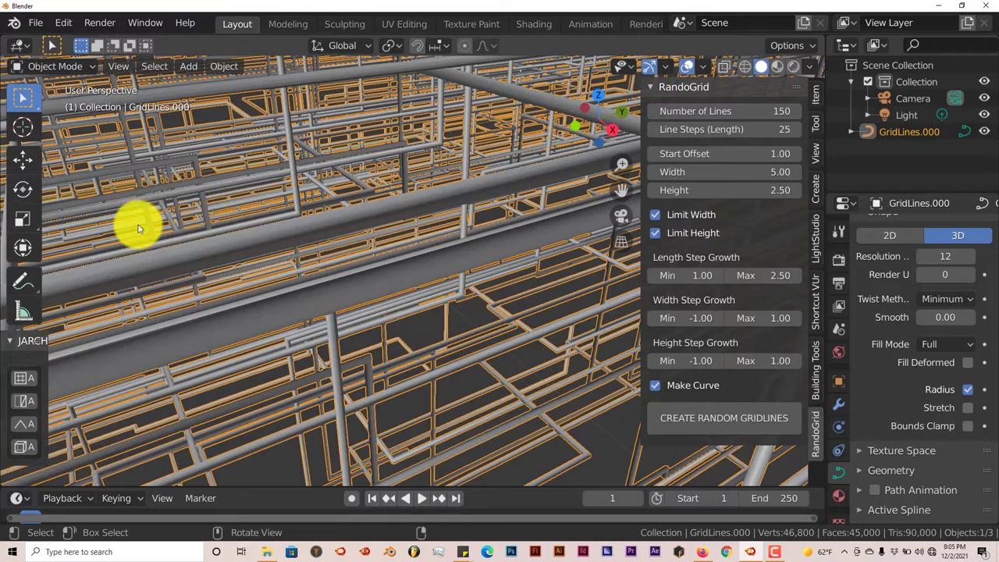
mouse_move(203, 202)
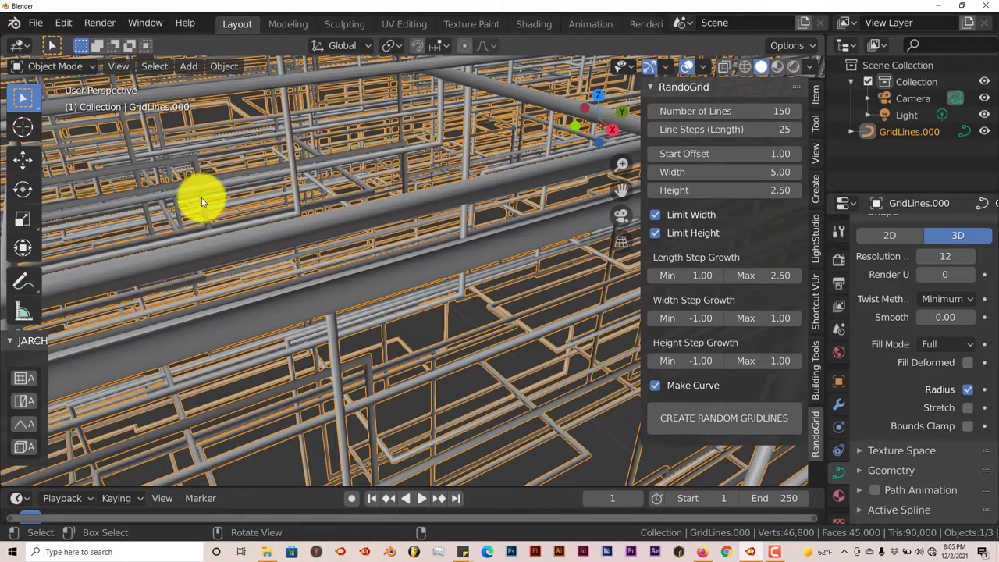